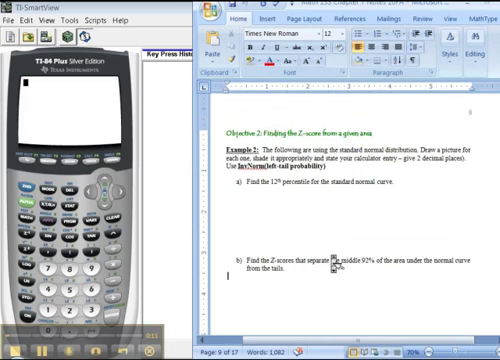
# - Compute invNorm(0.12) for the 12th percentile, giving z = -1.174986791
pyautogui.scroll(-3)
pyautogui.write('Z = -1.175')
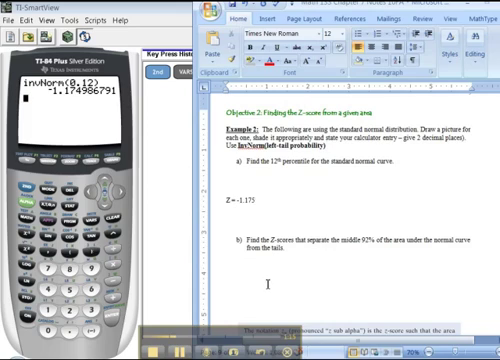
# - Evaluate invNorm(.04) for the lower middle-92% cutoff, giving -1.750686071
pyautogui.scroll(-3)
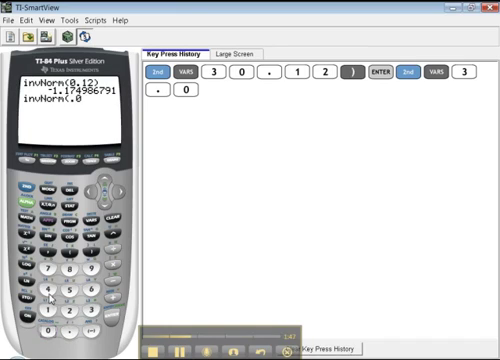
pyautogui.click(89, 248)
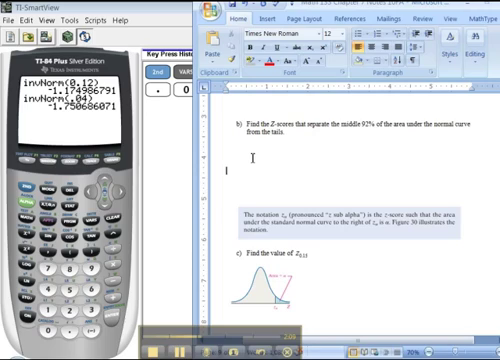
# - Type 'ZLeft = -1.75' under part b and add a 'ZRight =' line
pyautogui.write('Z1')
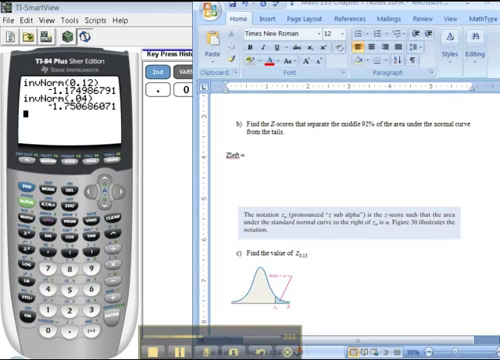
pyautogui.write('-1.75')
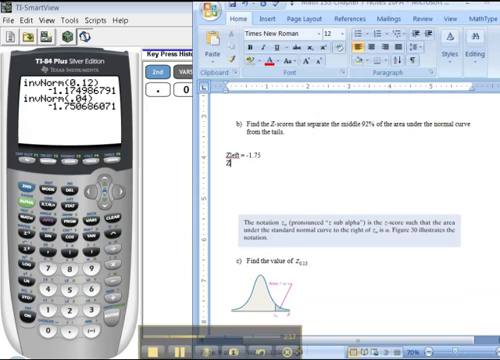
pyautogui.write('ZRight =')
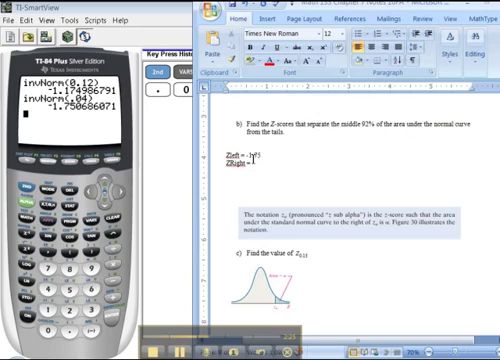
pyautogui.write('-1.75')
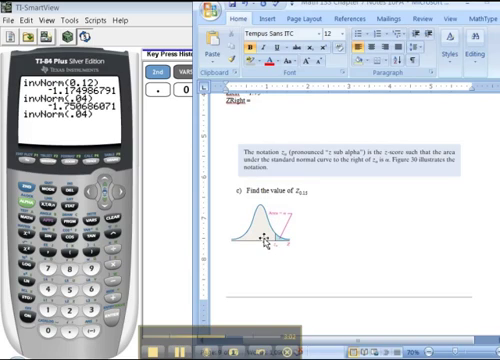
pyautogui.moveTo(290, 237)
pyautogui.write('96')
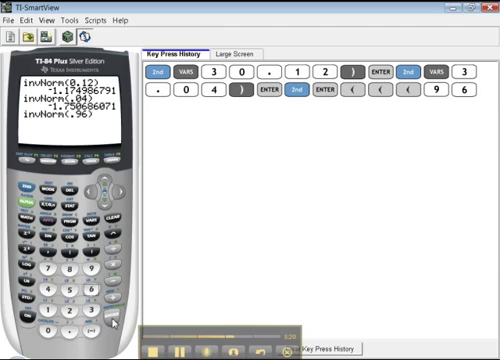
# - Evaluate invNorm(.96) for the upper middle-92% cutoff, giving 1.750686071
pyautogui.click(158, 105)
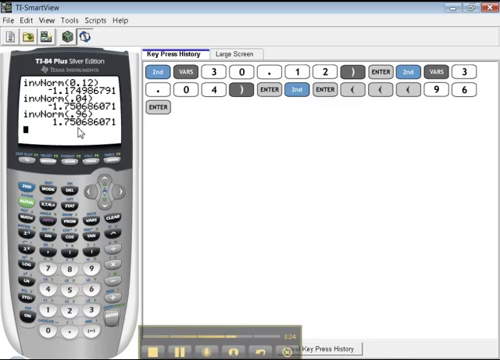
pyautogui.moveTo(256, 267)
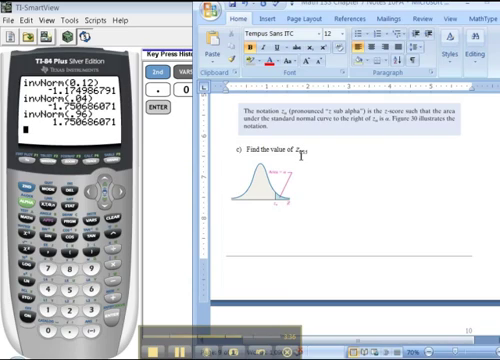
pyautogui.scroll(-3)
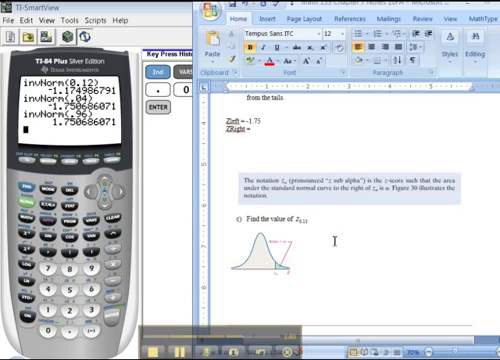
pyautogui.scroll(-3)
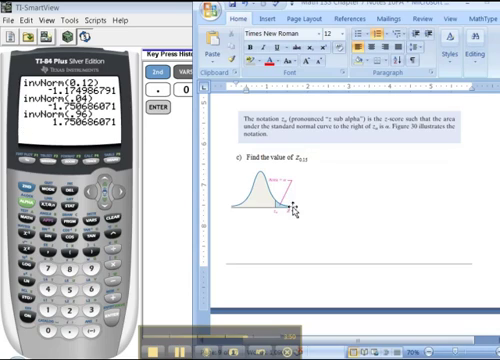
pyautogui.scroll(-3)
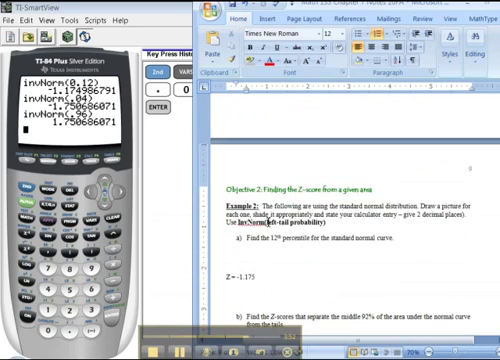
pyautogui.scroll(-3)
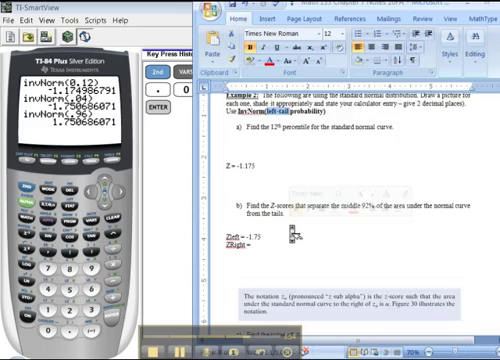
pyautogui.scroll(-3)
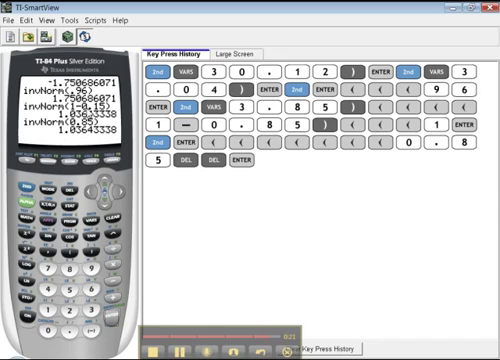
pyautogui.moveTo(202, 281)
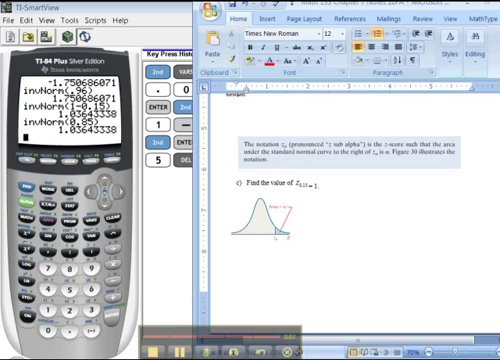
# - Type 1.036 as z sub 0.15 in part c of the Word notes
pyautogui.write('1.036')
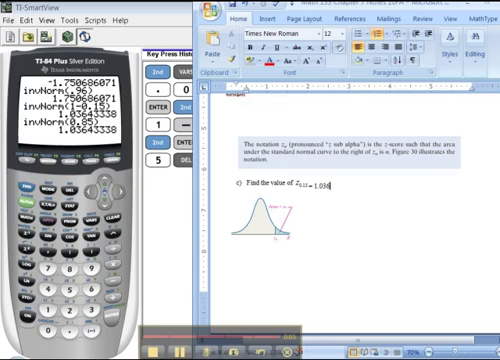